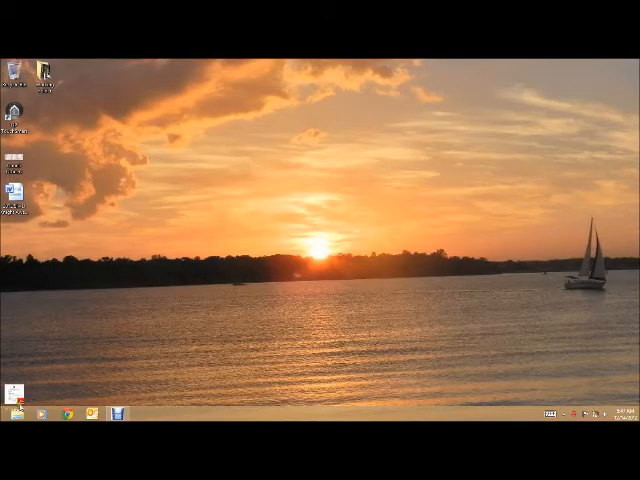
Launch File Explorer from the taskbar and bring up the context menu for drive H under Computer.
click(134, 412)
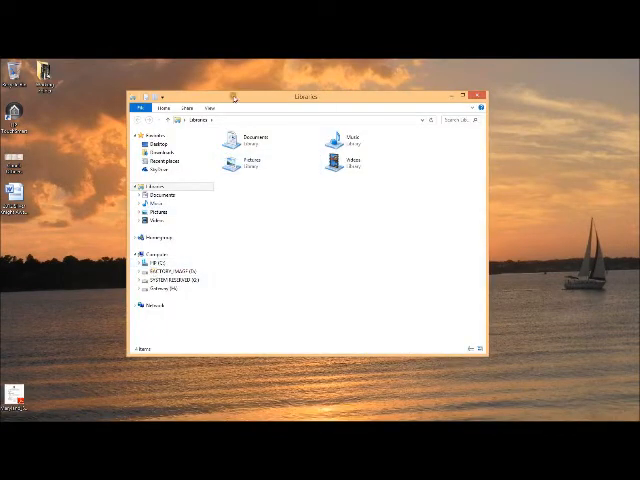
click(170, 280)
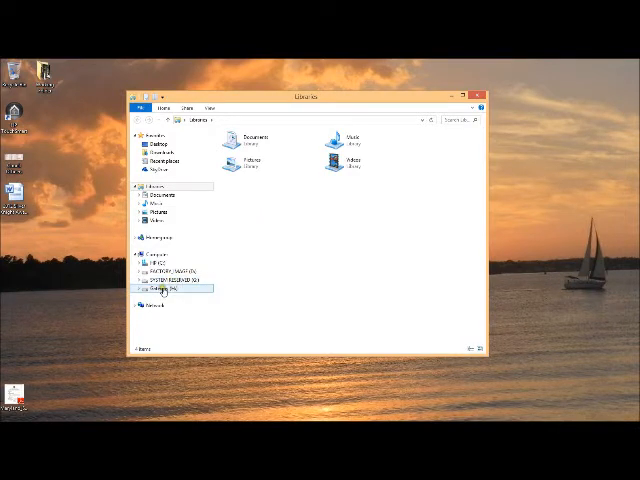
click(164, 268)
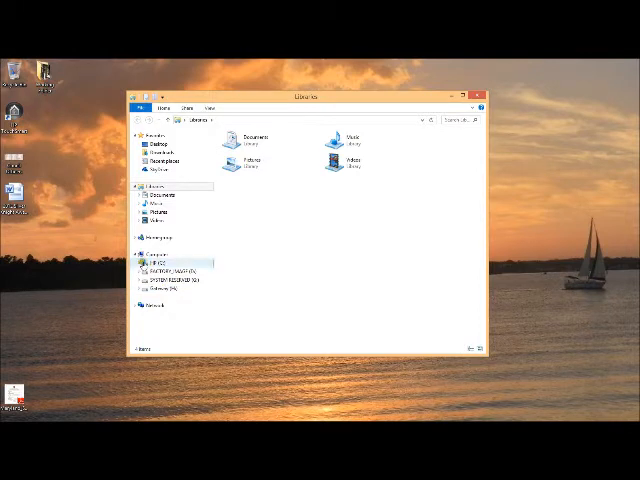
click(170, 288)
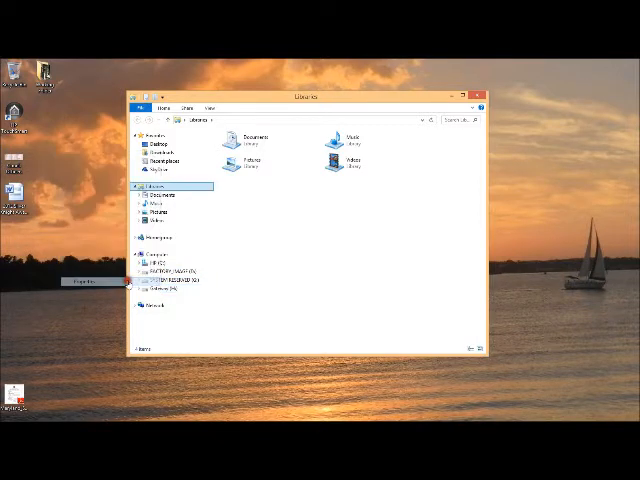
From drive H's Properties, start an error-checking scan via the Tools error-checking option.
click(88, 280)
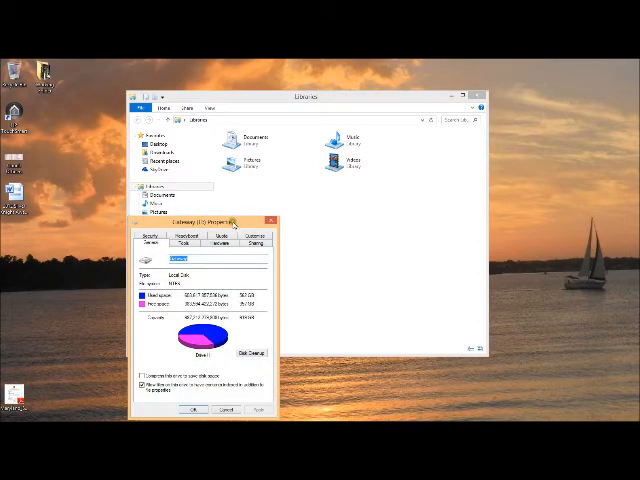
click(302, 144)
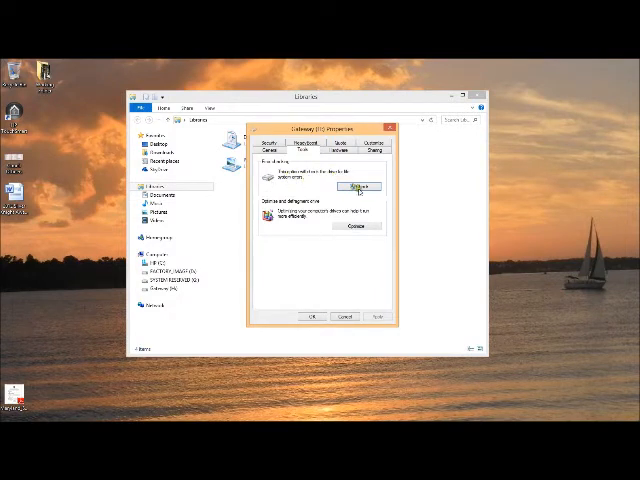
click(356, 188)
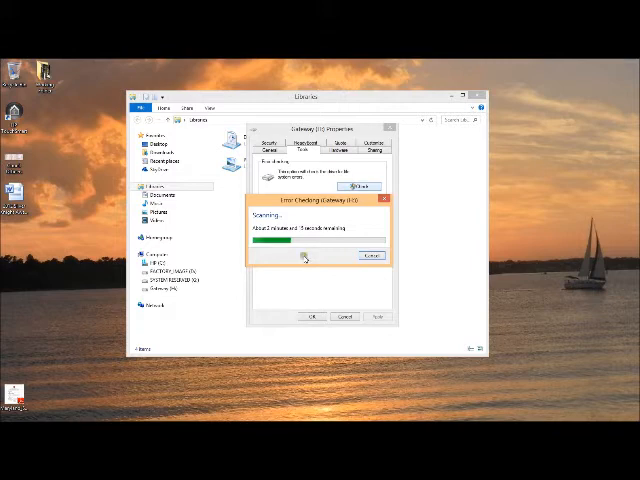
mouse_move(308, 258)
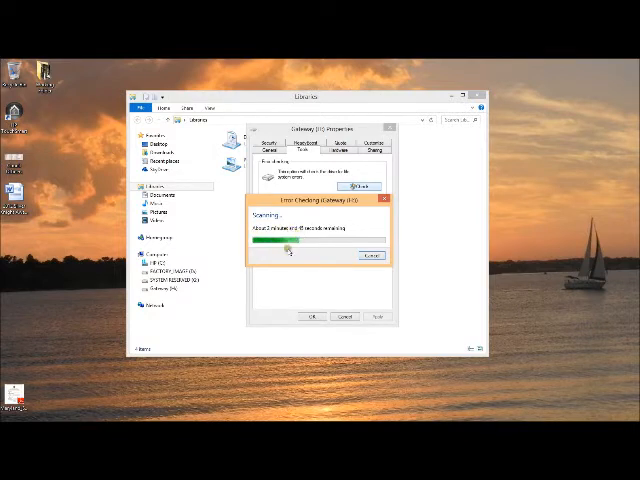
mouse_move(304, 254)
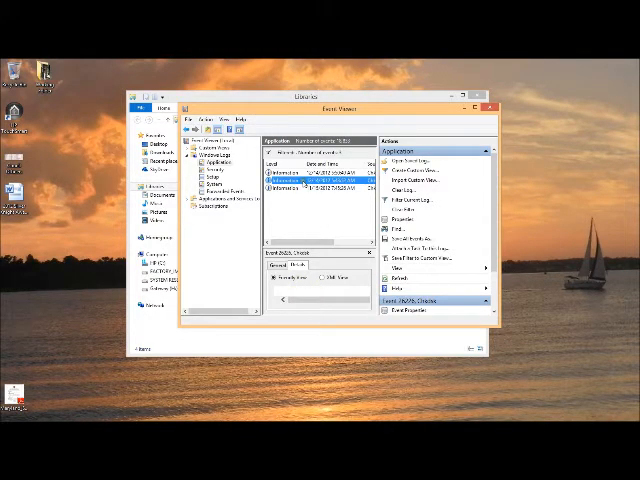
Bring up the Event Properties of the Chkdsk entry in the Application log.
double_click(310, 184)
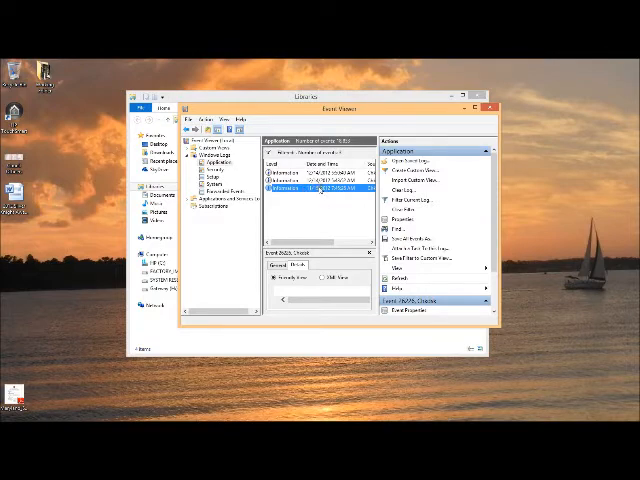
double_click(320, 188)
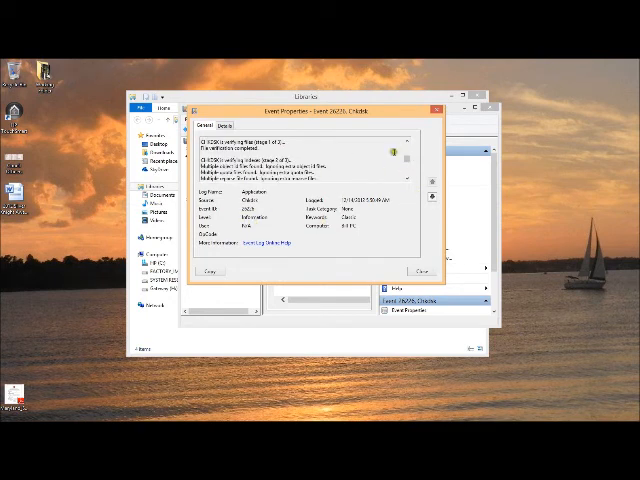
Review the event's detailed log text, then switch to the Word document holding the scan log.
click(236, 126)
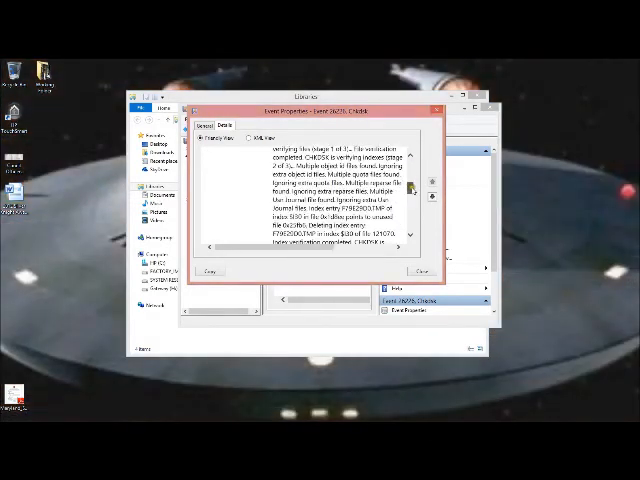
scroll(down, 3)
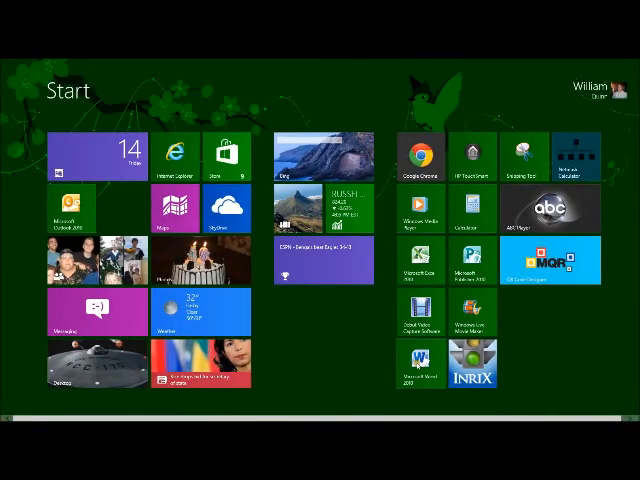
click(408, 374)
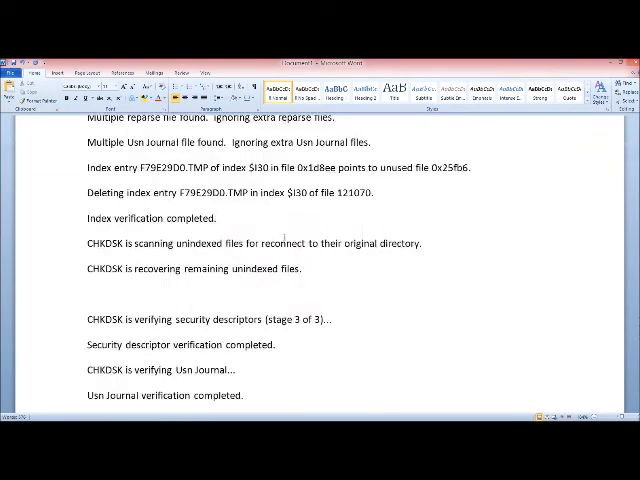
Scroll through the pasted CHKDSK log stages in the Word document.
scroll(down, 3)
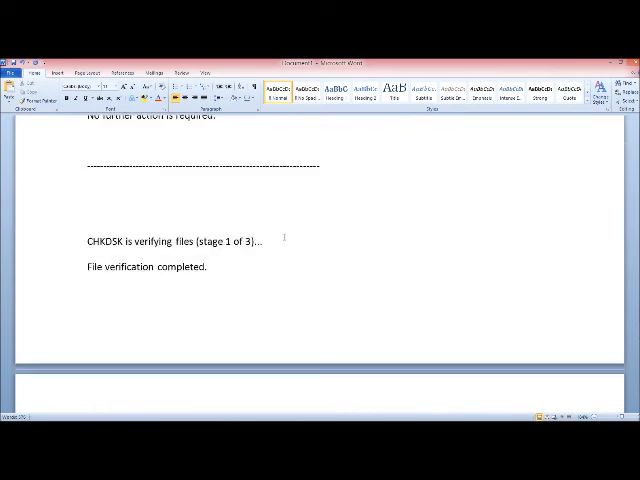
scroll(down, 3)
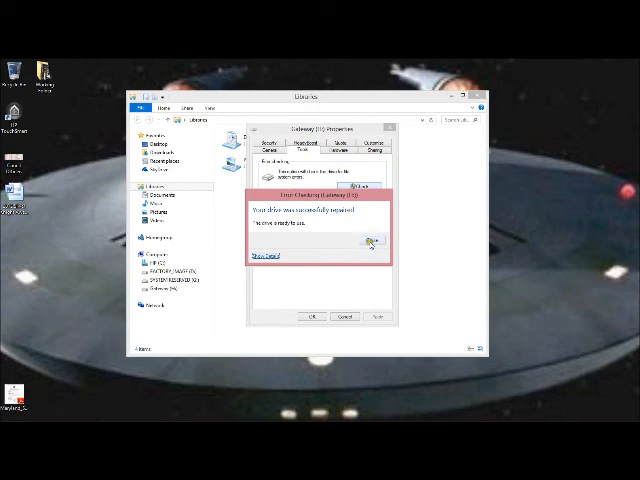
Dismiss the 'drive was successfully repaired' message and close File Explorer to return to the desktop.
click(370, 242)
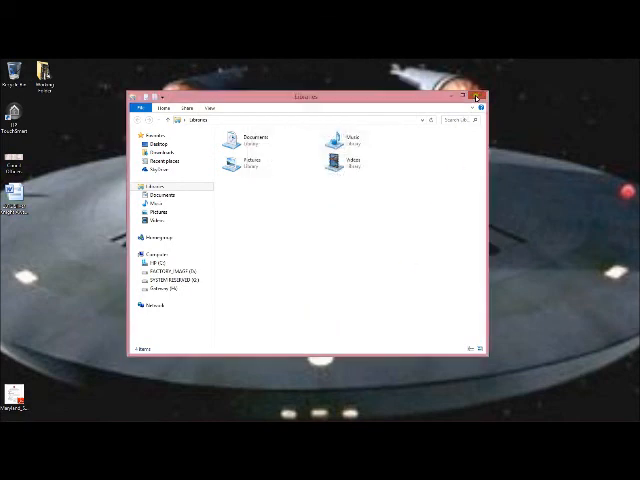
click(476, 96)
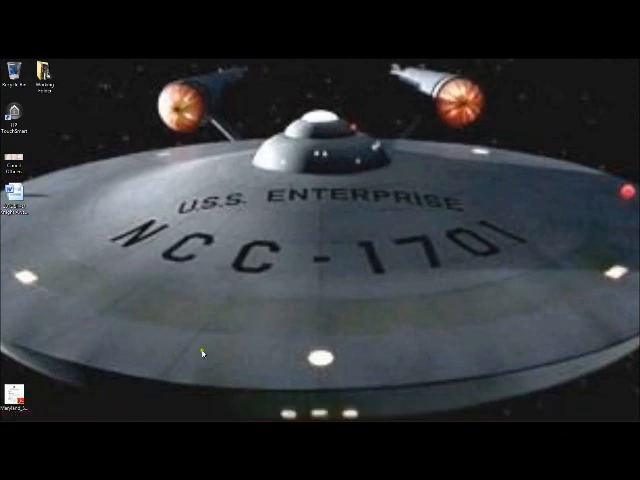
mouse_move(220, 356)
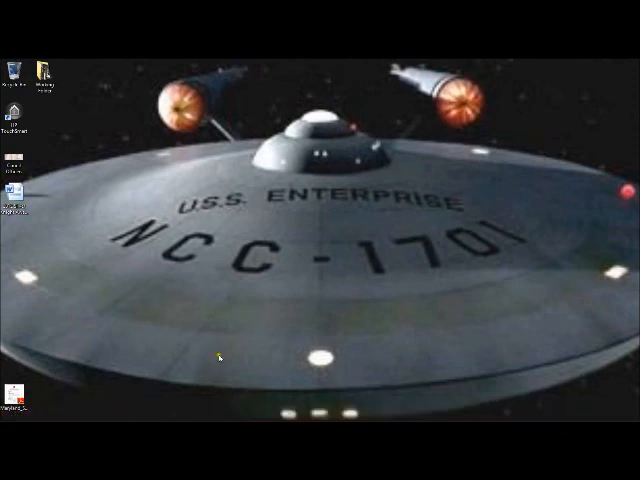